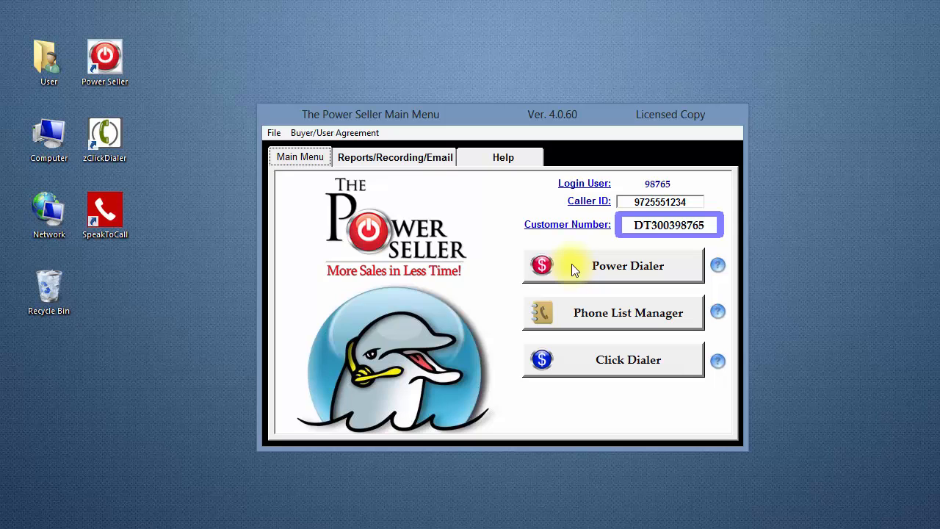
# Launch the Power Dialer from the Main Menu, loading the HomeTownTX phone list.
pyautogui.click(627, 265)
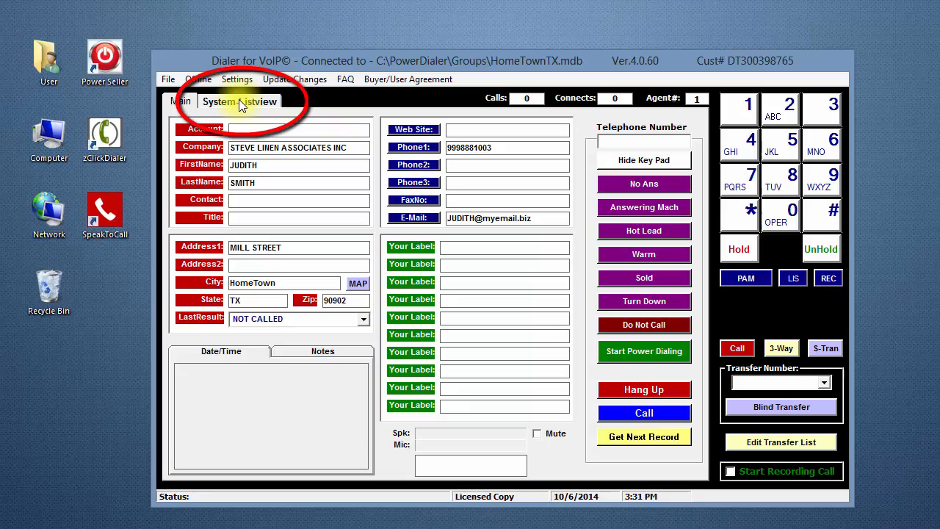
# Show the HomeTownTX contacts in System-Listview and change the Ring Timer from 6 to 5.
pyautogui.click(239, 101)
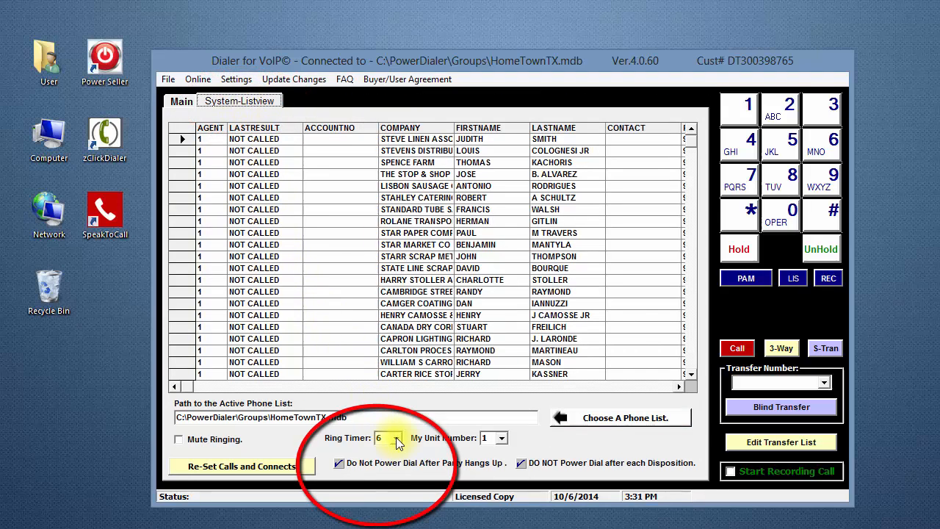
pyautogui.click(398, 438)
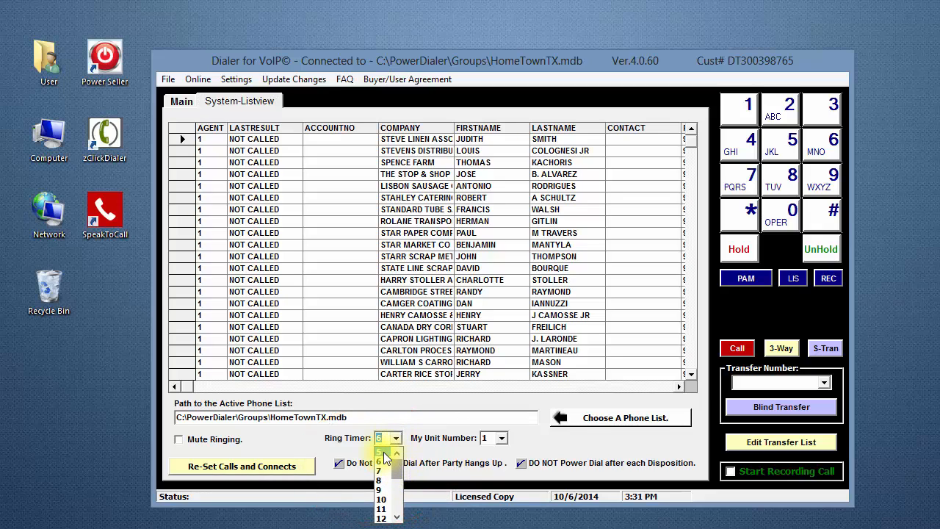
pyautogui.click(382, 461)
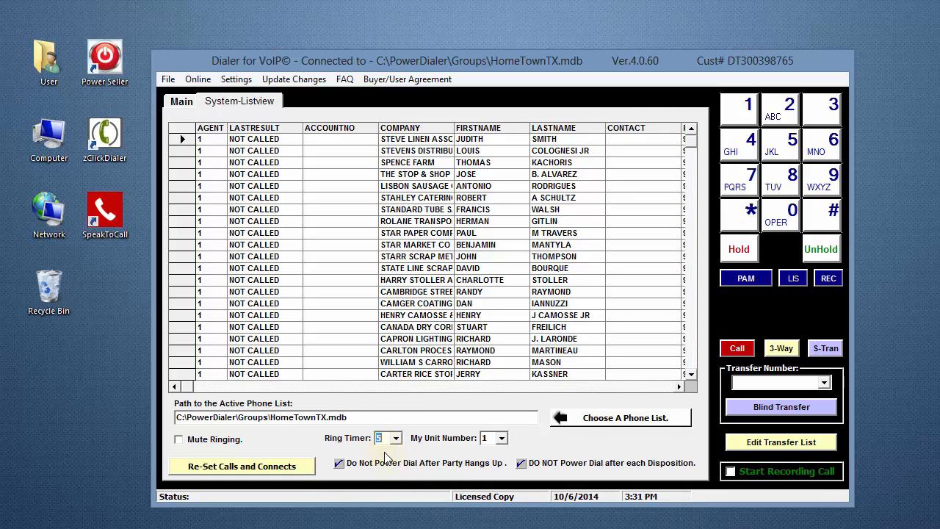